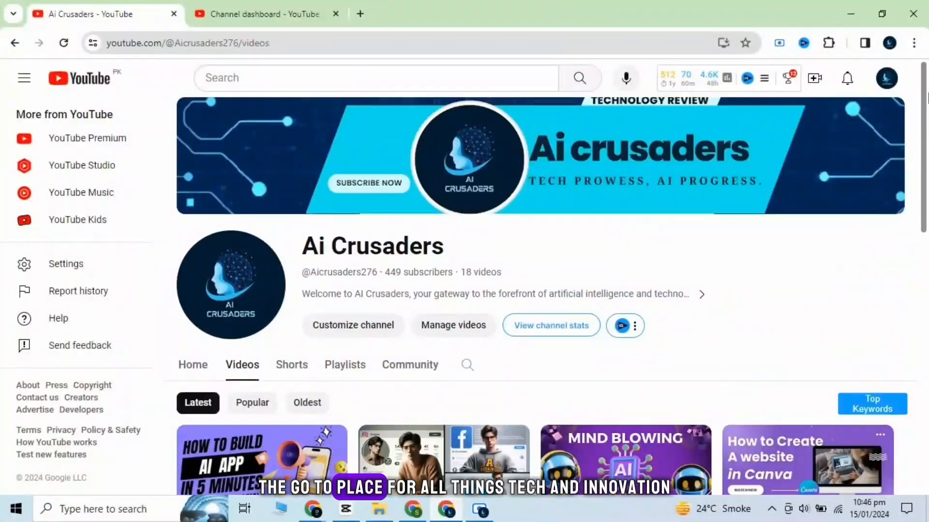
Step: Scroll through the YouTube channel's Videos tab before searching Google for runwayml
scroll(down, 3)
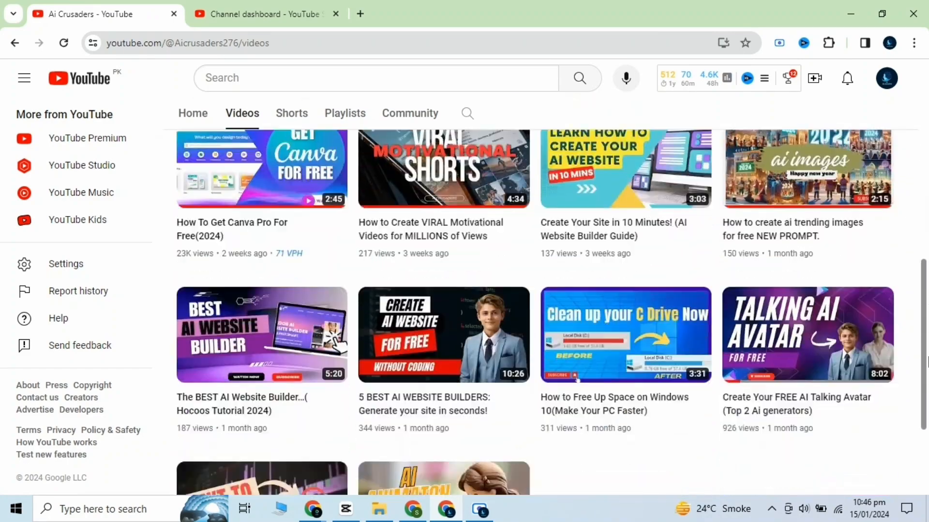
scroll(up, 3)
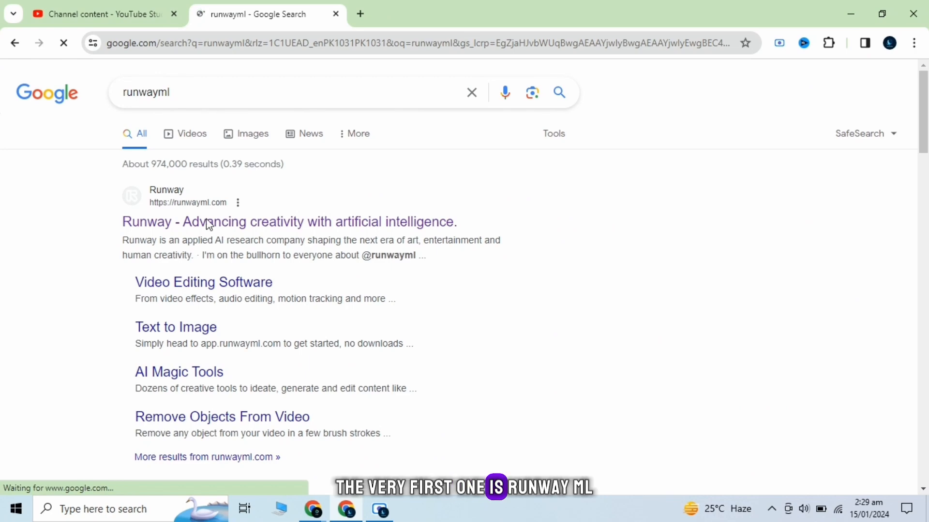
Step: Reach Runway's Home dashboard from the search result via Try Runway for Free and Google login
click(289, 222)
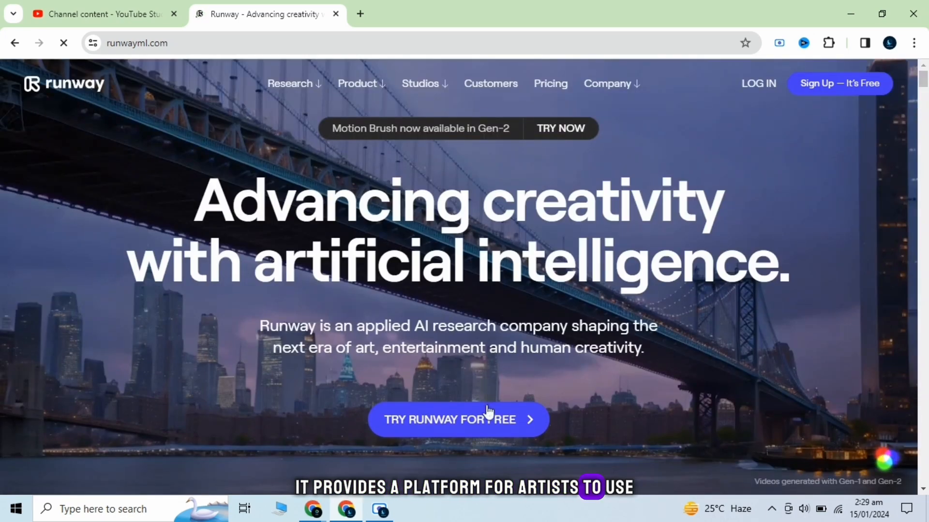
click(458, 419)
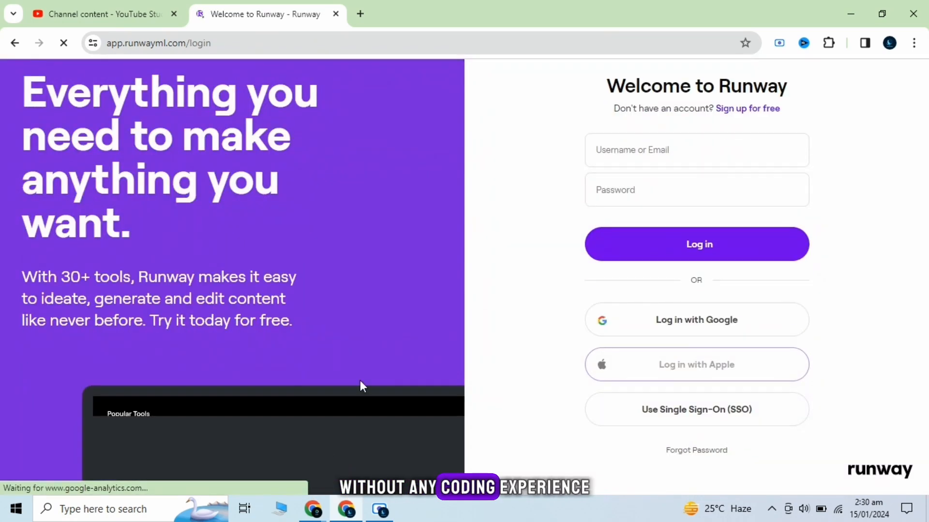
click(696, 319)
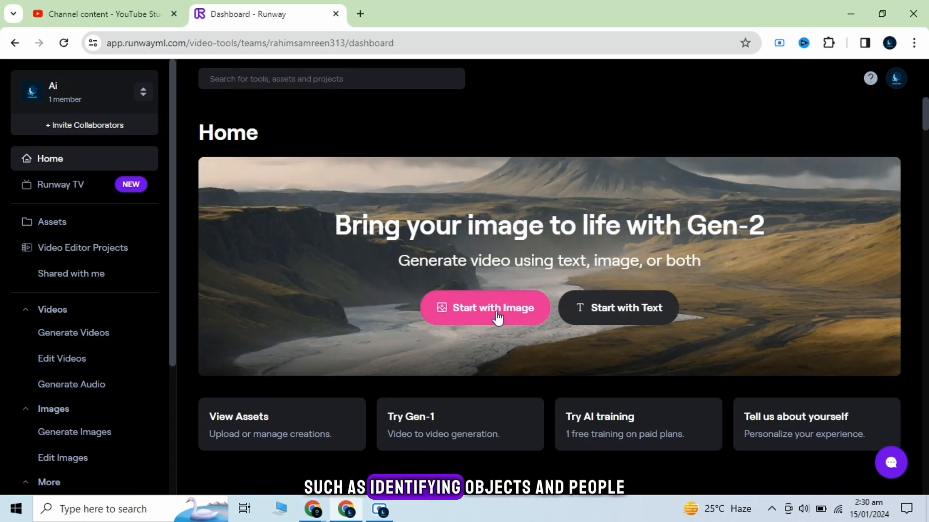
Step: Start an image-to-video generation in Runway from the uploaded deer picture file (1).jpg, 4 seconds long
click(484, 308)
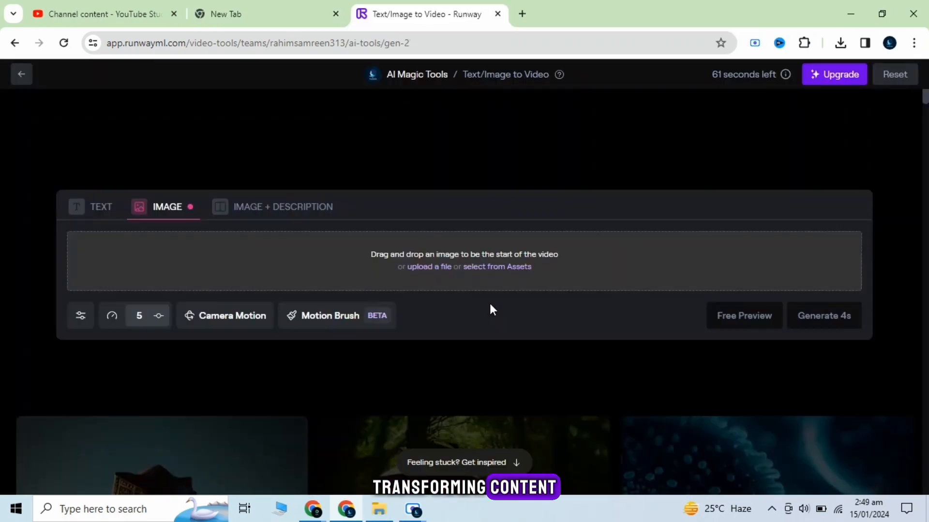
click(429, 267)
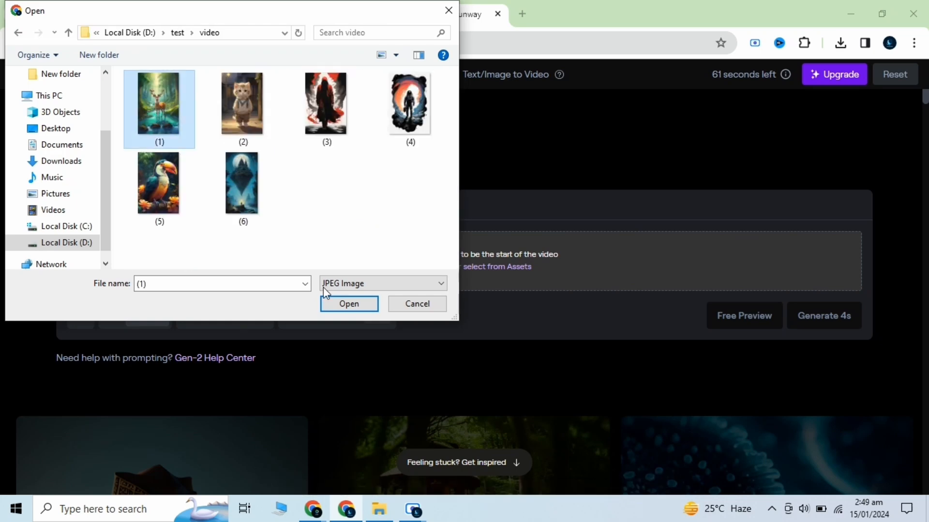
click(348, 304)
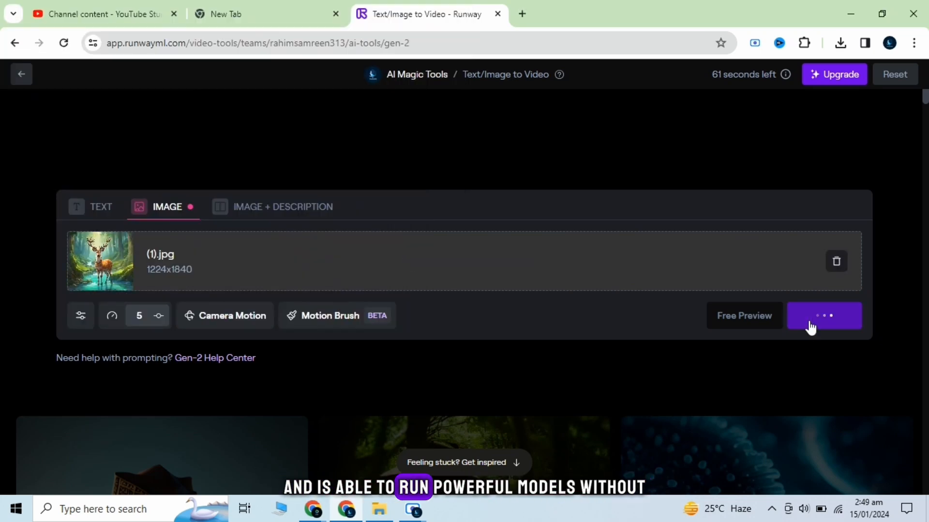
click(823, 315)
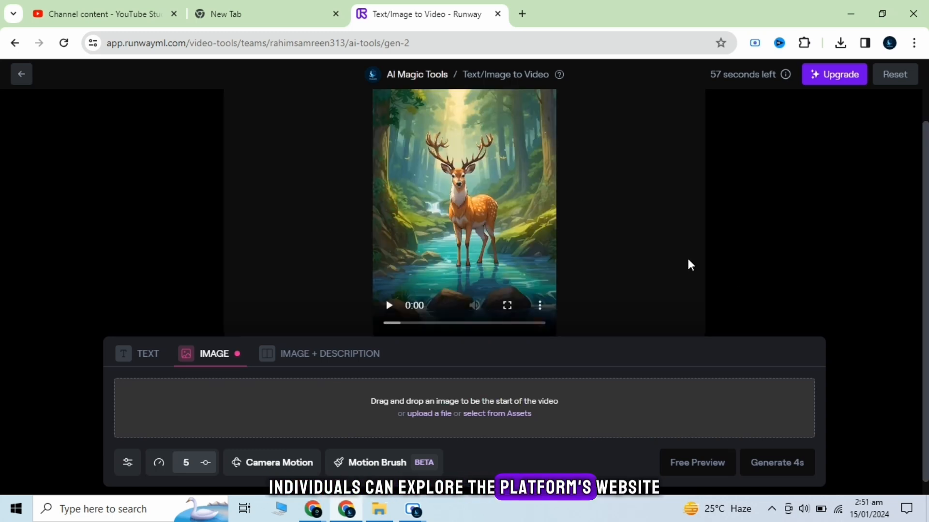
Step: Play, pause and scrub through the generated deer video clip
click(388, 305)
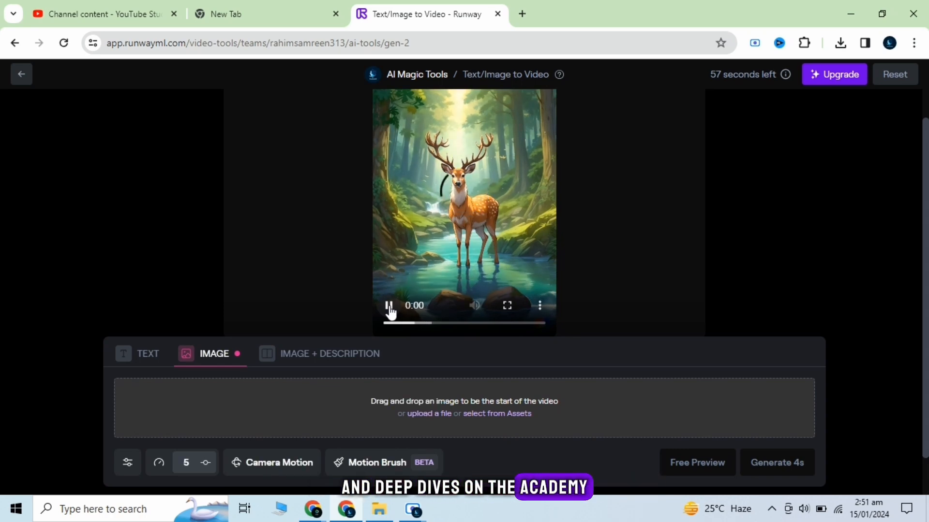
click(388, 305)
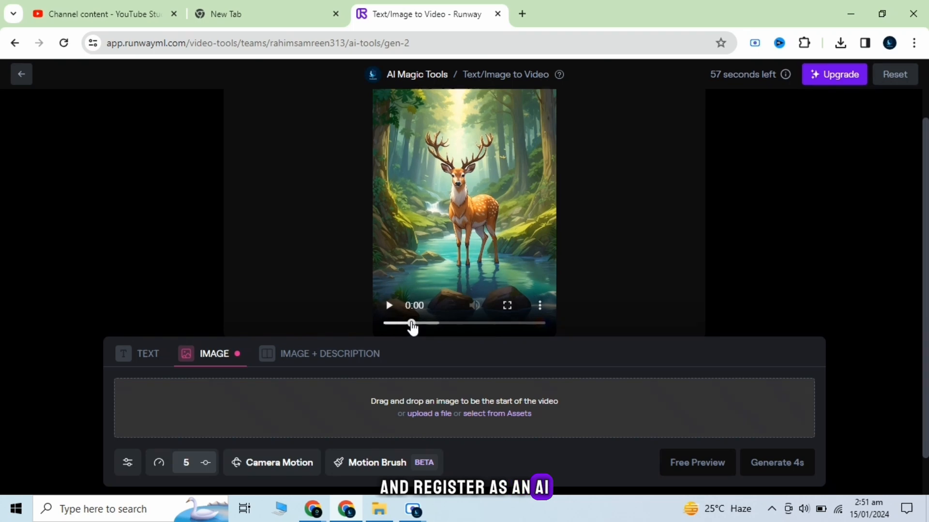
click(505, 304)
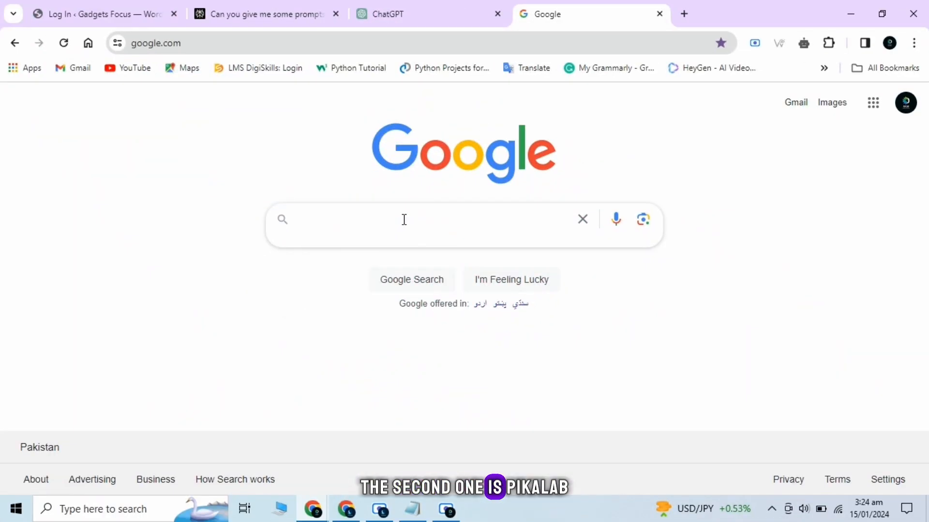
Step: Search Google for pikalab, enter the Pika site and sign in with Google
text(pikalab)
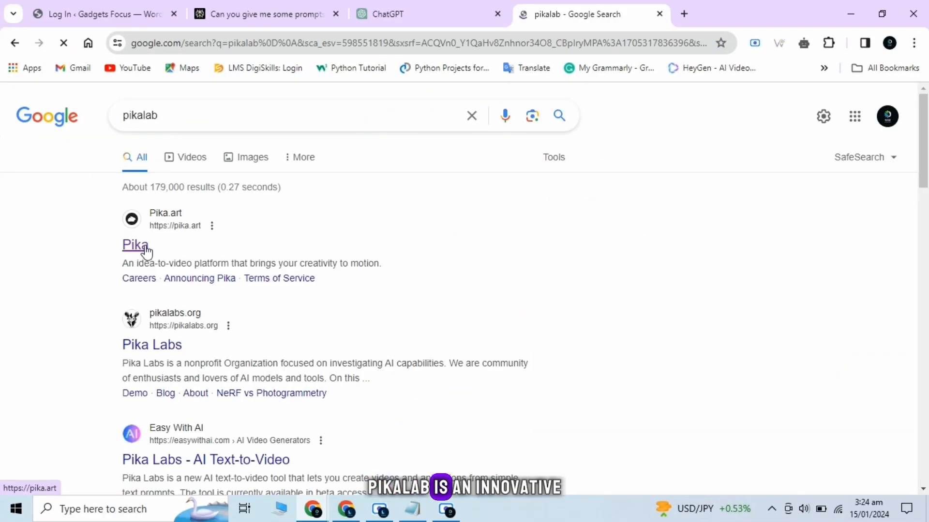
click(135, 244)
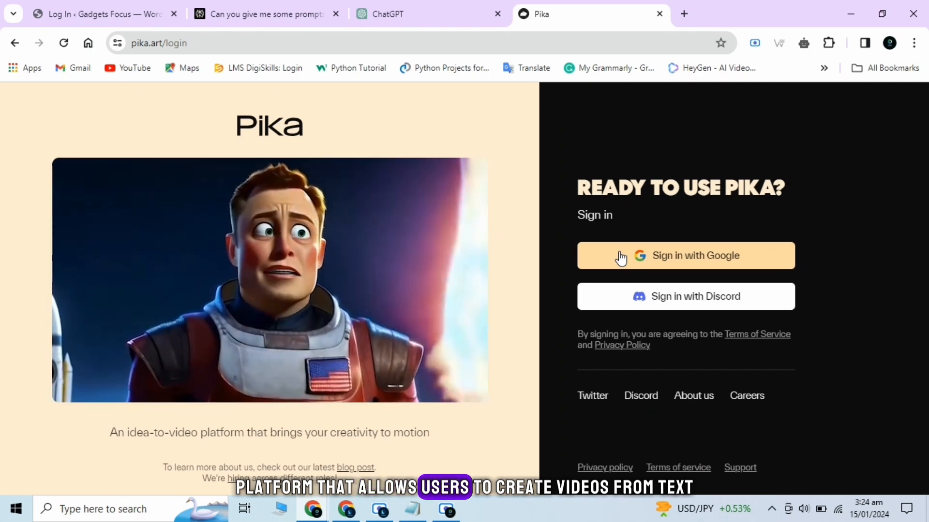
click(685, 255)
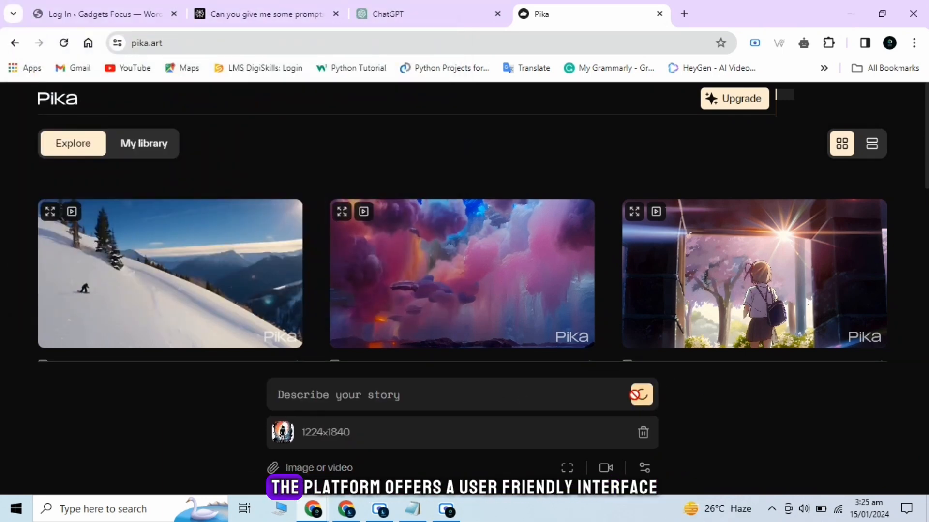
Step: Work in the Pika prompt area before opening a new browser tab
click(143, 143)
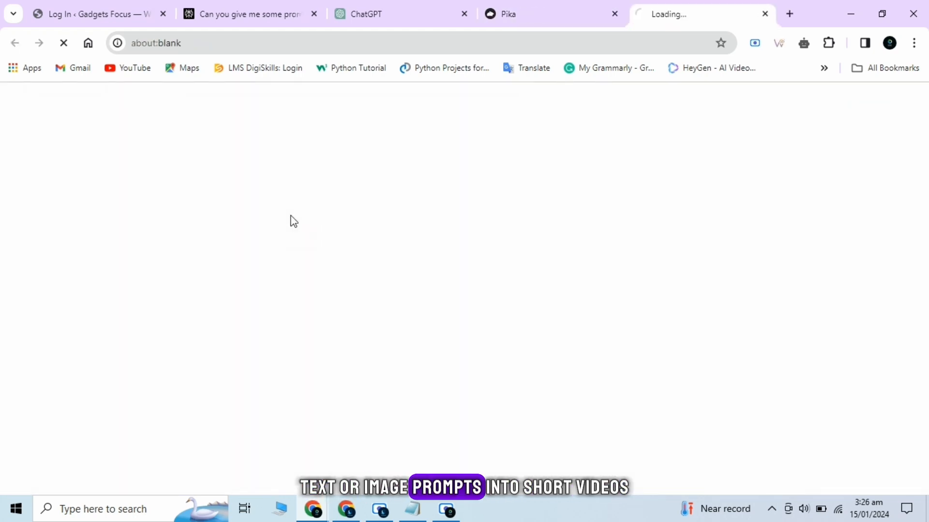
Step: Search Google for Genmo, enter the Genmo site and continue with Google to sign up
text(Genmo)
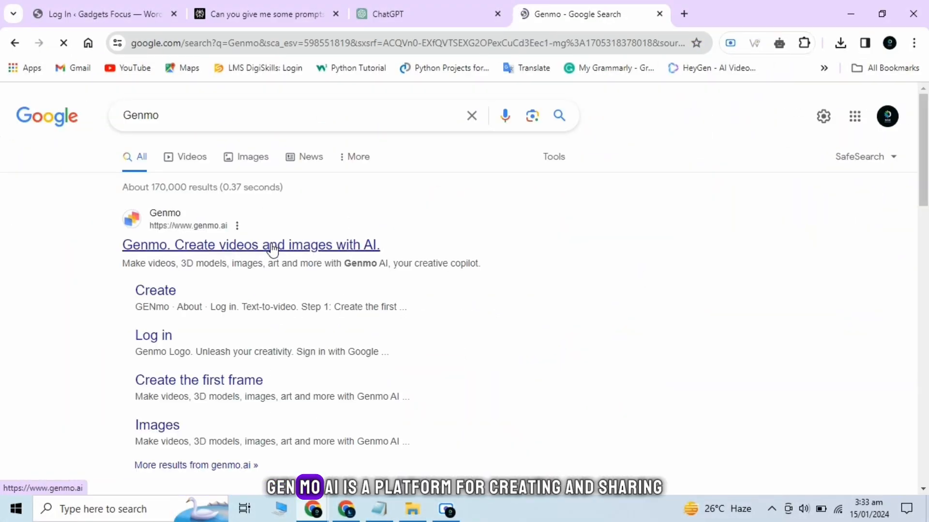
click(251, 245)
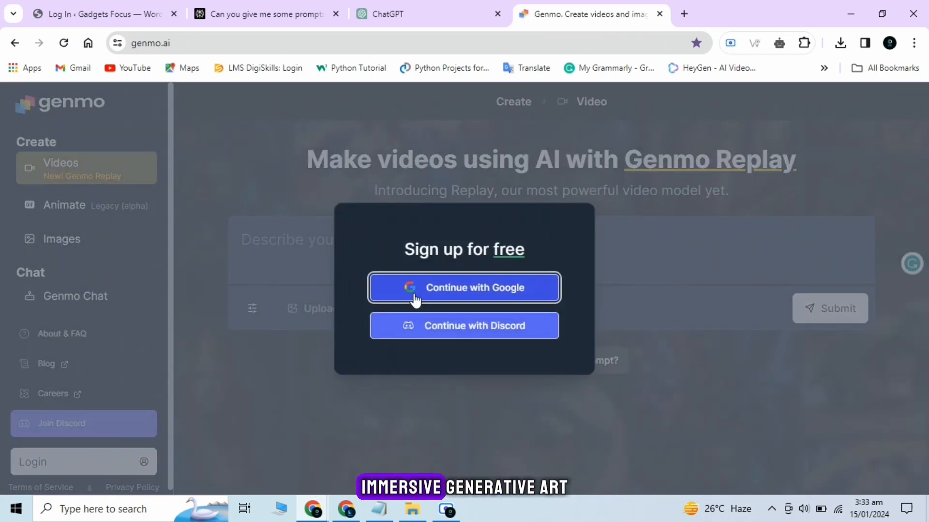
click(463, 288)
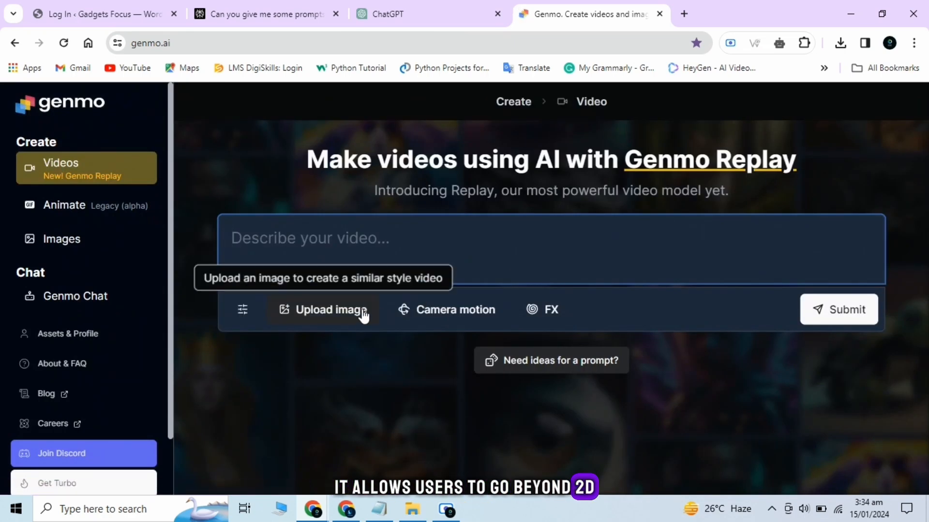
Step: Upload the toucan picture (image 5) as Genmo's reference image for the video
click(330, 310)
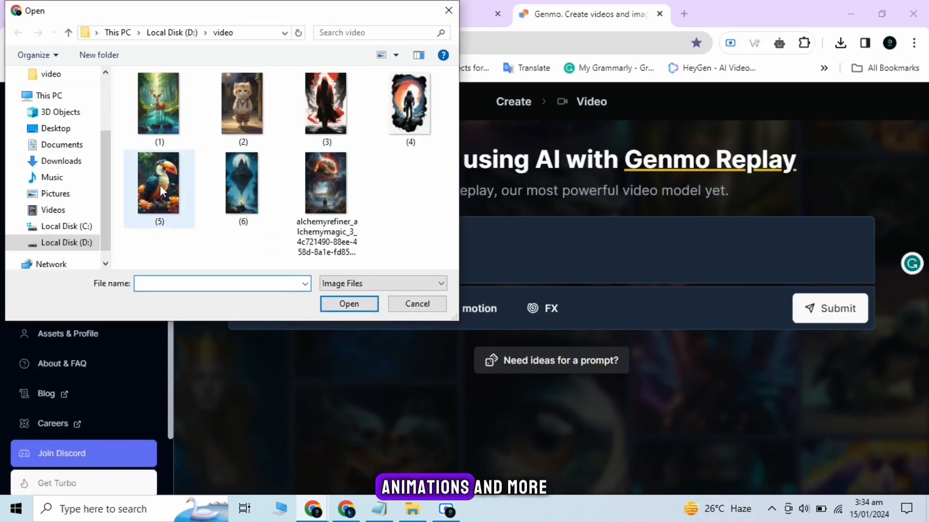
click(349, 304)
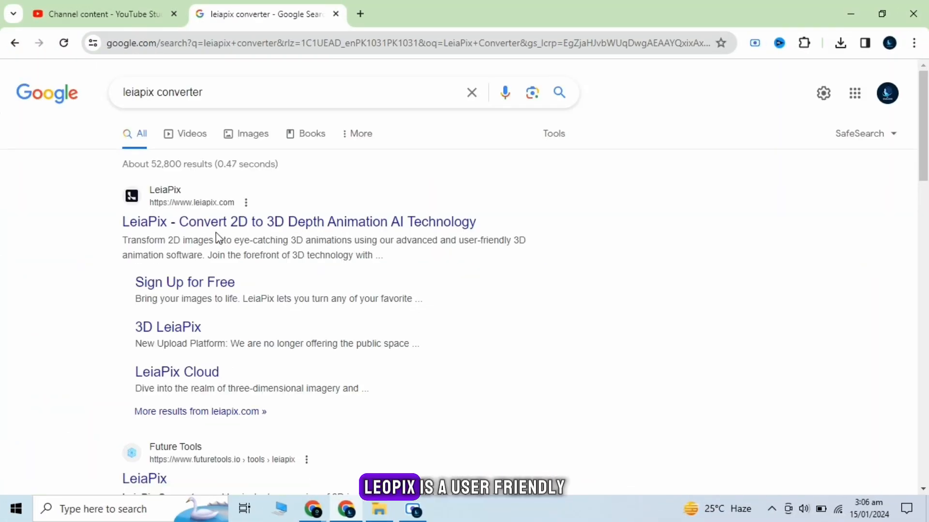
Step: Enter LeiaPix from the search results, try it for free and sign in with the existing Google account
click(299, 221)
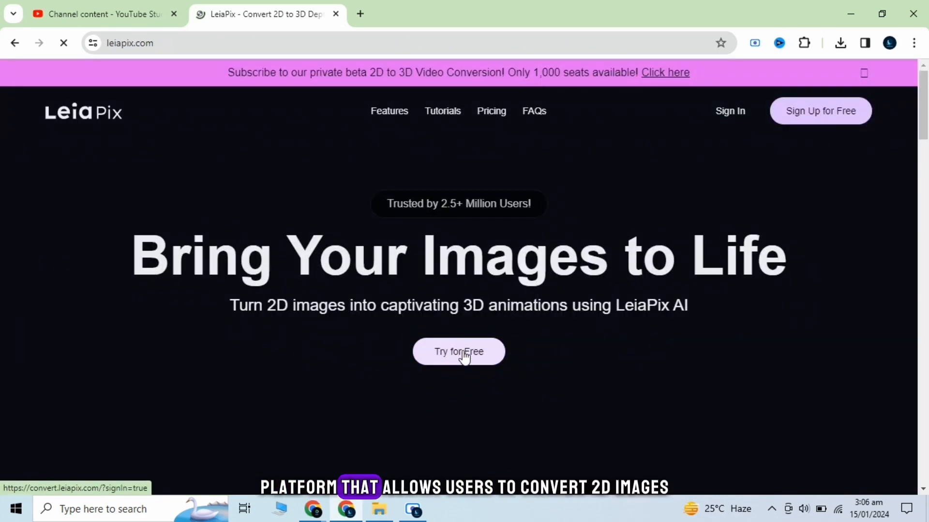
click(459, 351)
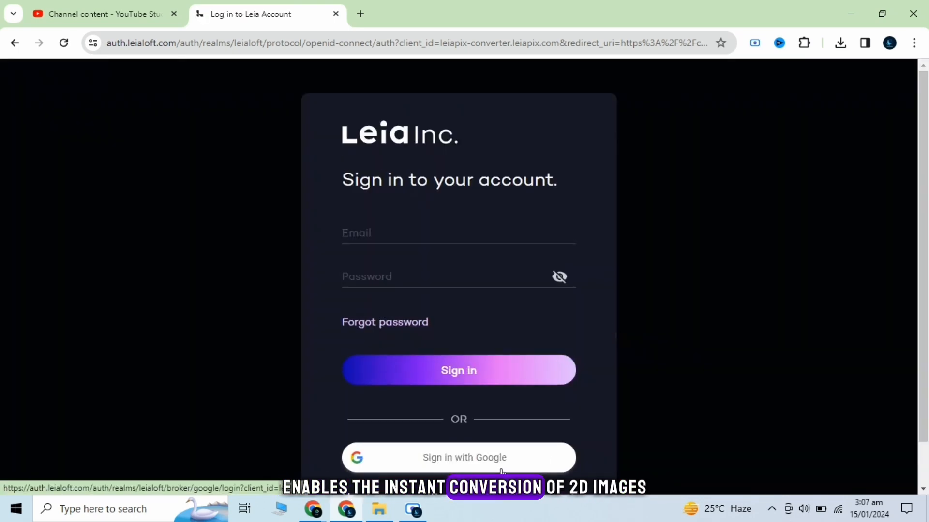
click(459, 458)
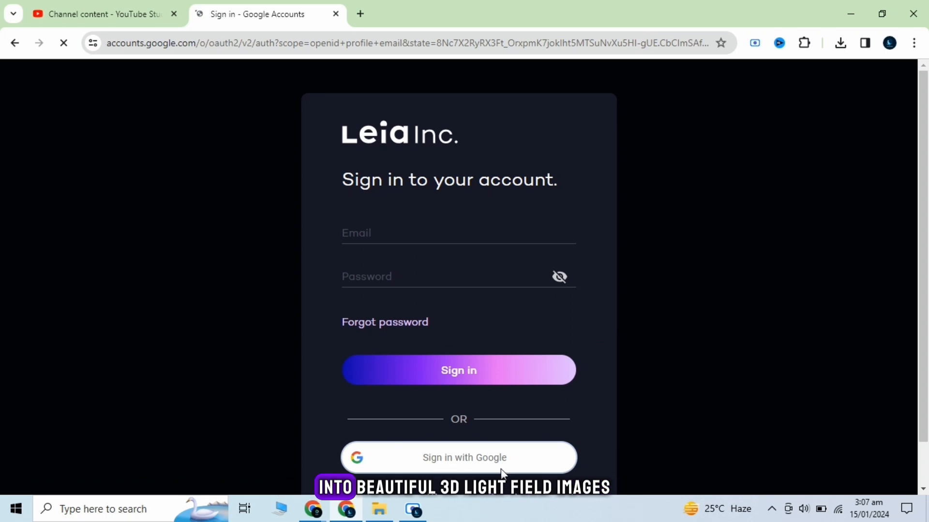
click(458, 457)
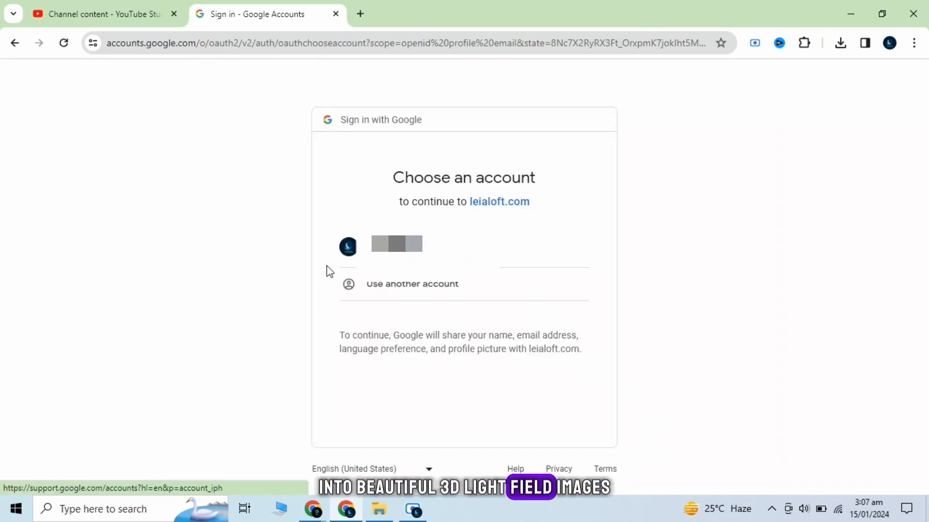
click(396, 244)
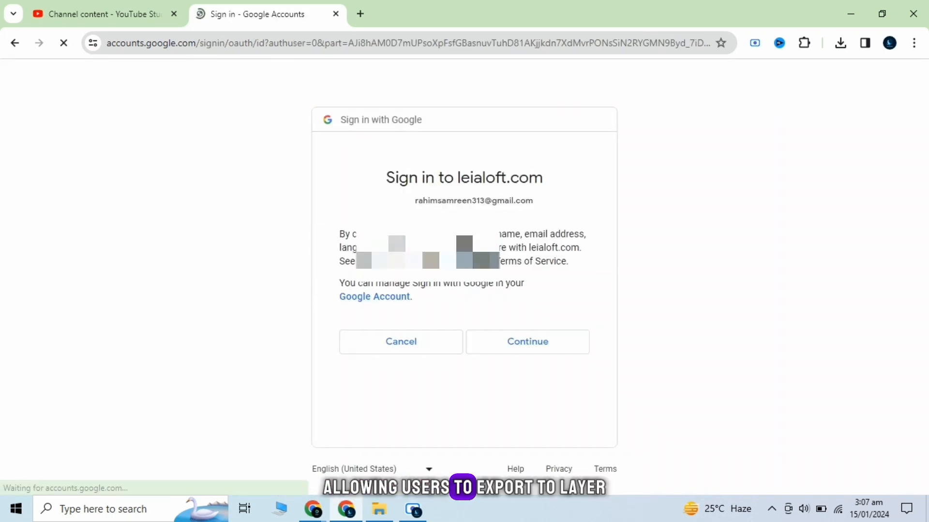
Step: Approve sharing account details with leialoft.com and confirm acceptance of the privacy terms
click(526, 342)
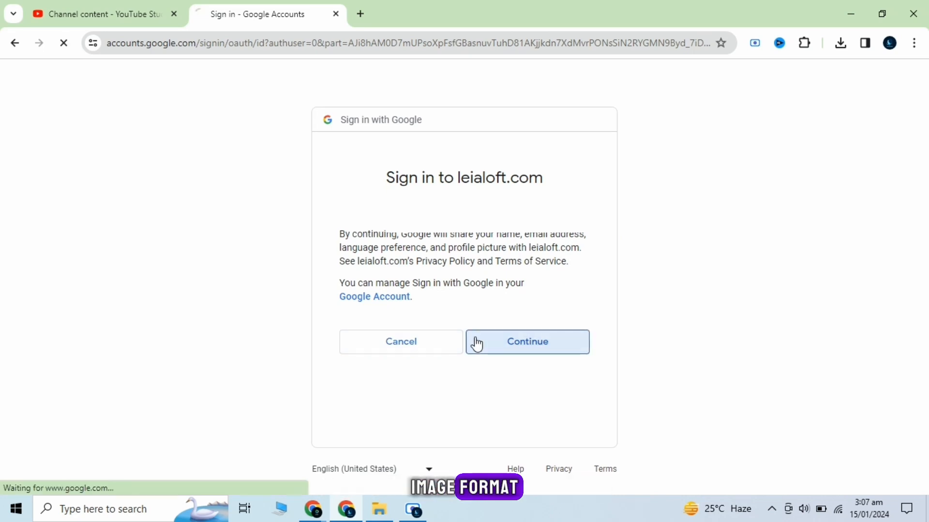
click(526, 341)
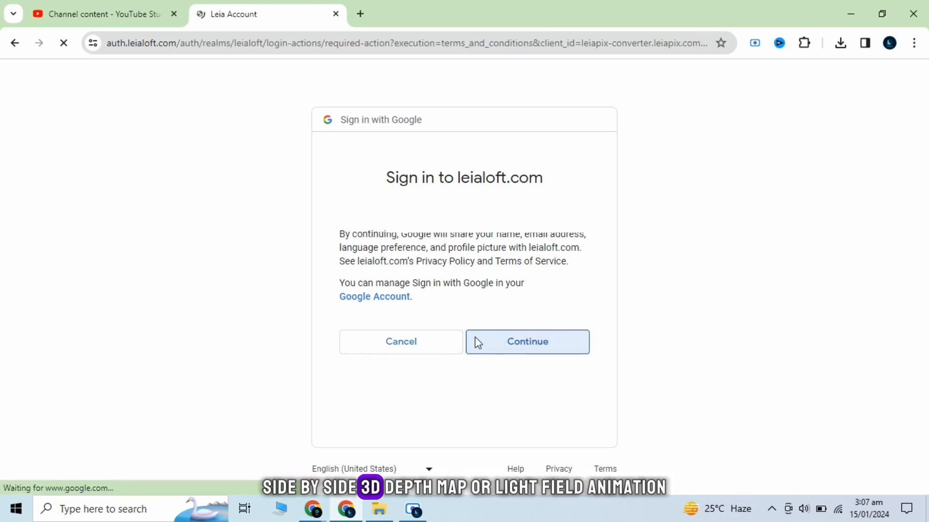
click(526, 342)
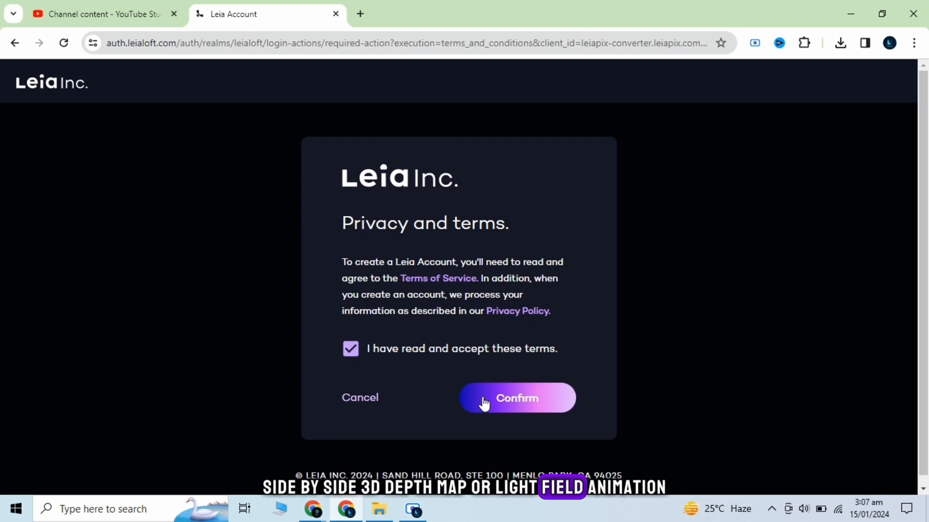
click(515, 397)
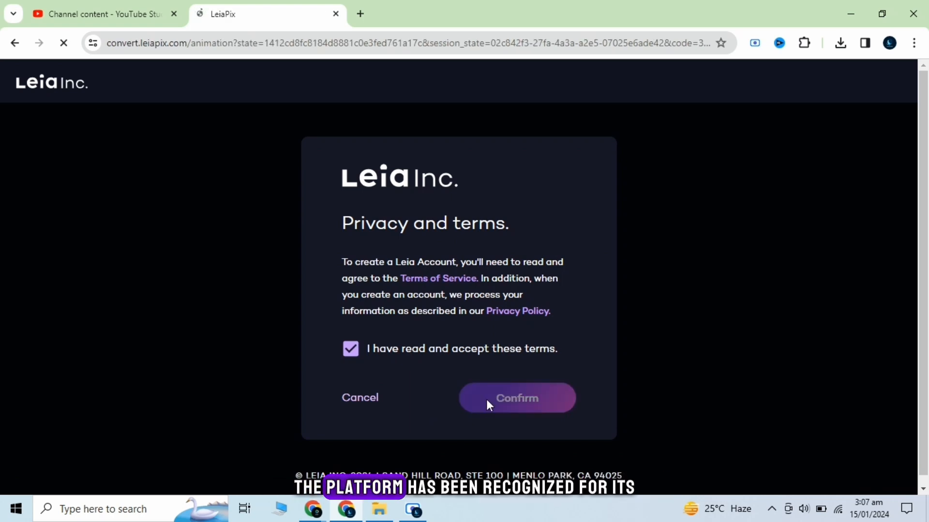
click(516, 398)
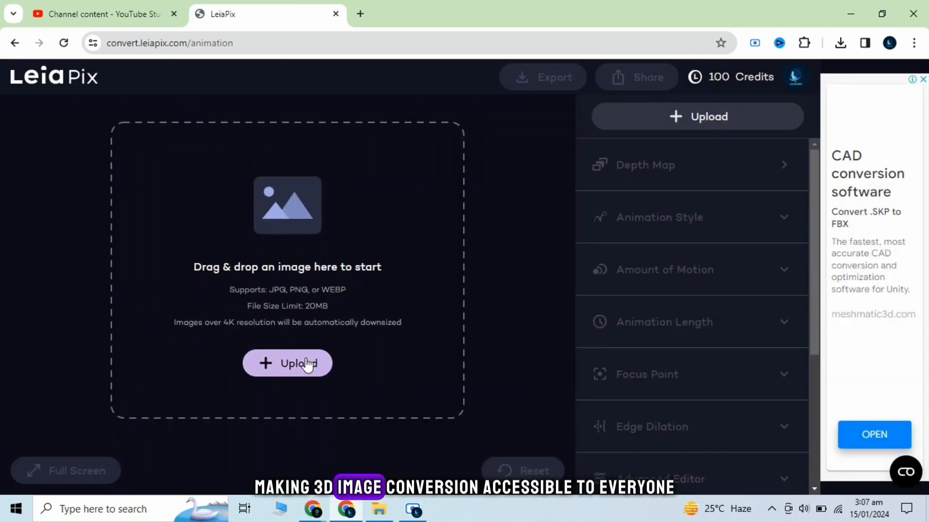
Step: Upload the kitten image so LeiaPix generates a 3D depth animation from it
click(286, 362)
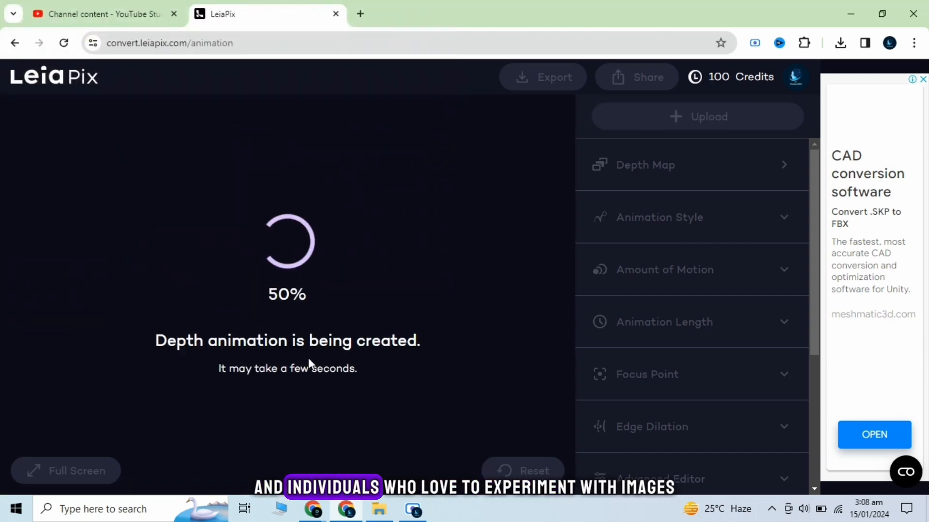
mouse_move(347, 387)
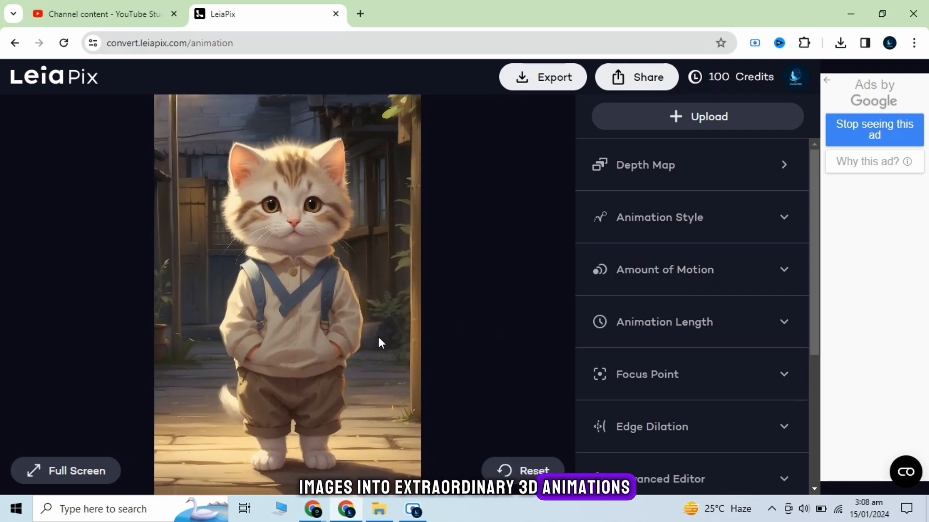
Step: Export the kitten depth animation and save it from the Export dialog
click(542, 78)
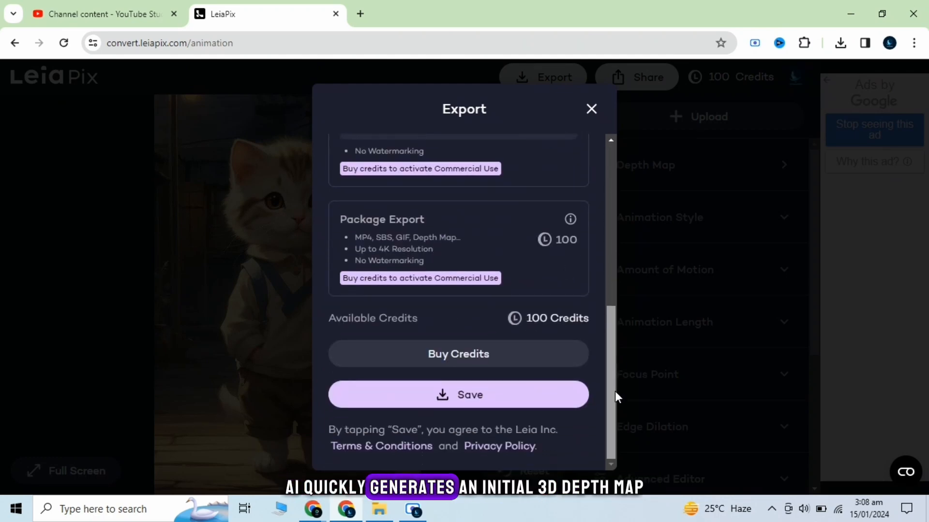
click(458, 394)
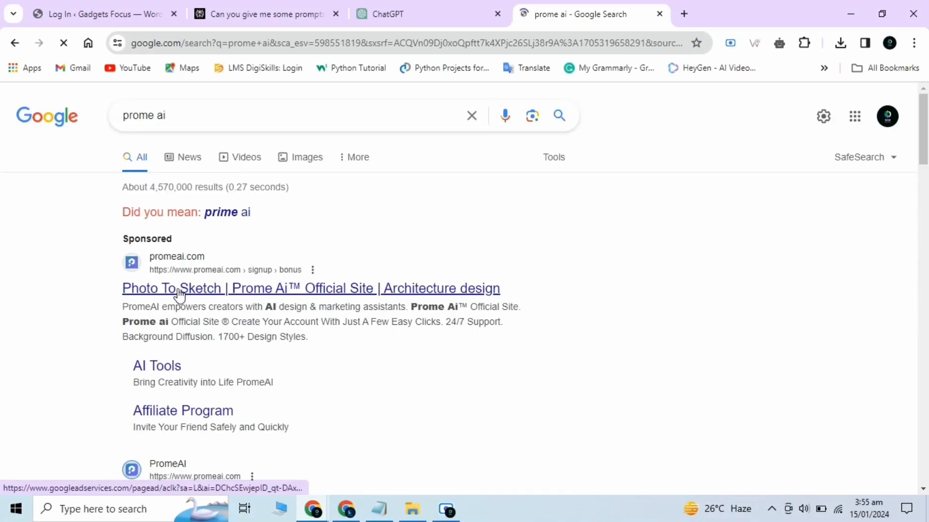
Step: Open the PromeAI site from the search results and browse down its AI tools
click(311, 289)
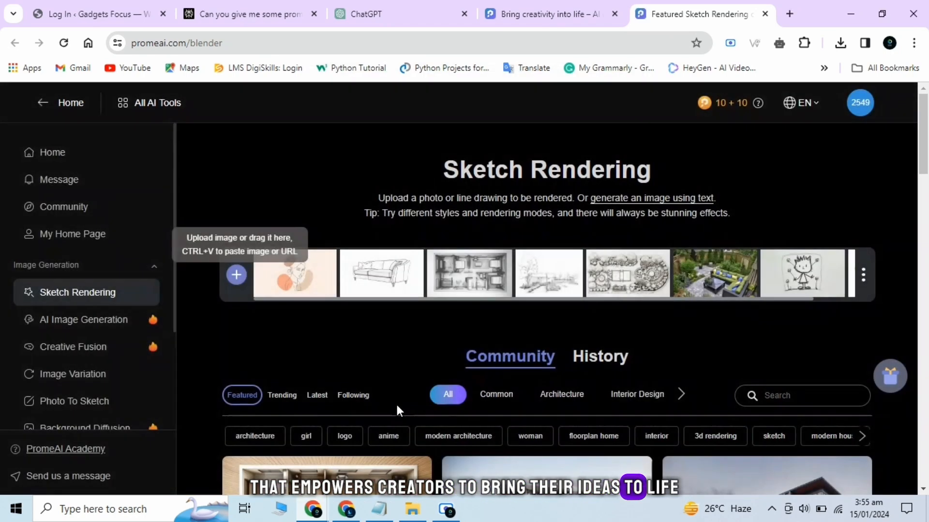
scroll(down, 3)
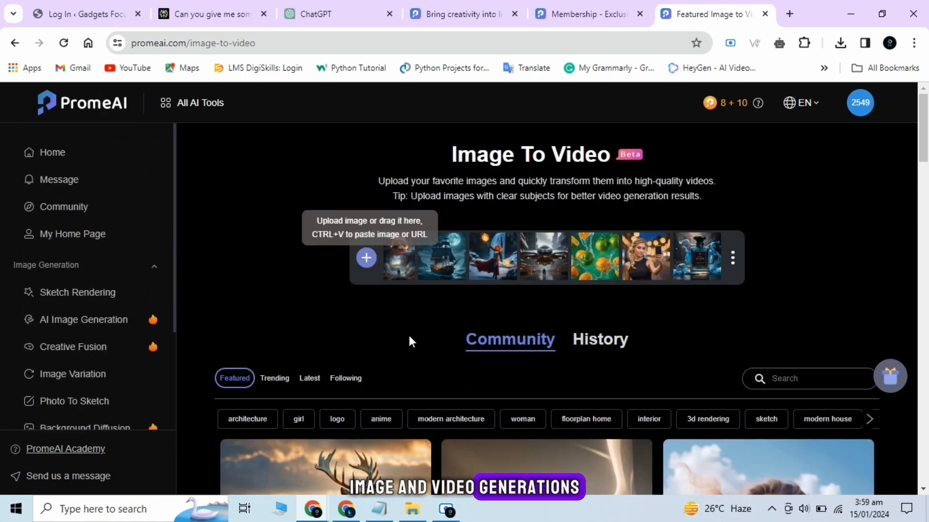
Step: Upload the deer-in-forest image into Image To Video with high motion selected
scroll(down, 3)
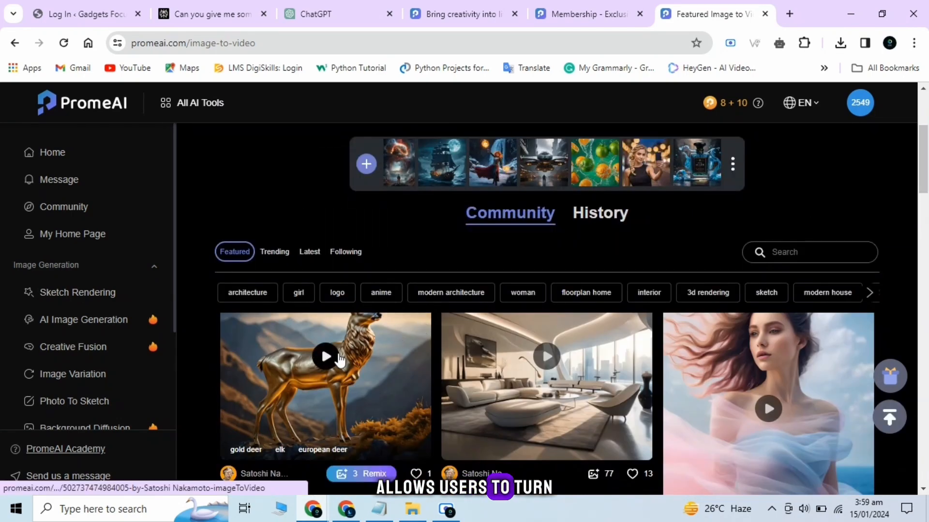
click(325, 356)
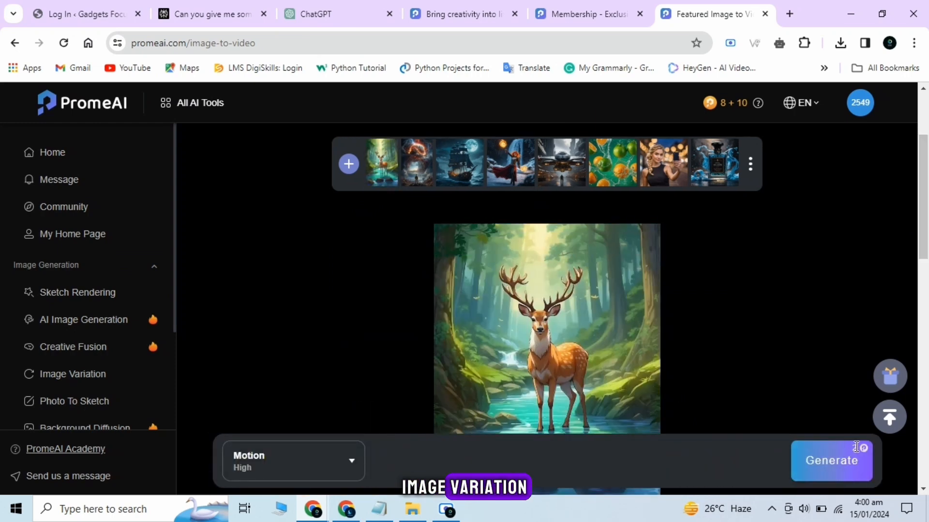
Step: Generate the deer video so it appears under History
click(831, 460)
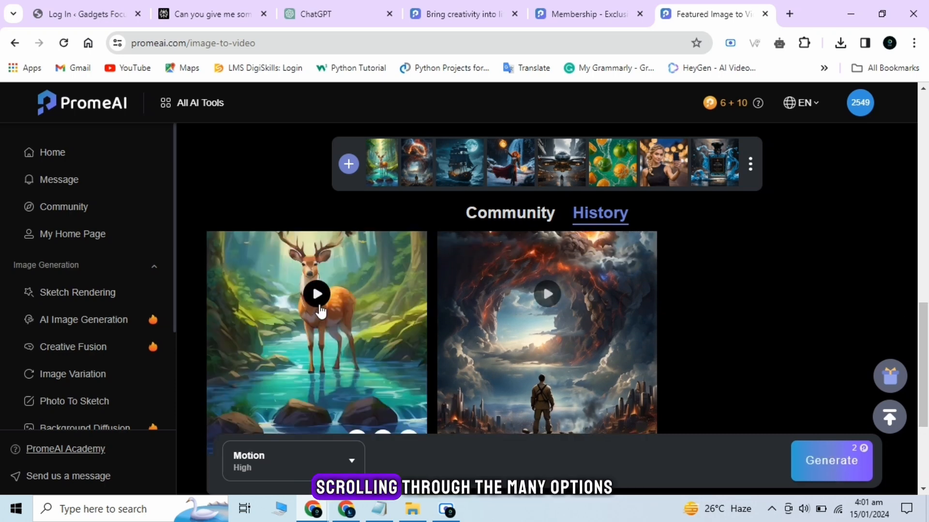
Step: Preview the generated deer clip, reopen it and play it beside the original image
click(315, 294)
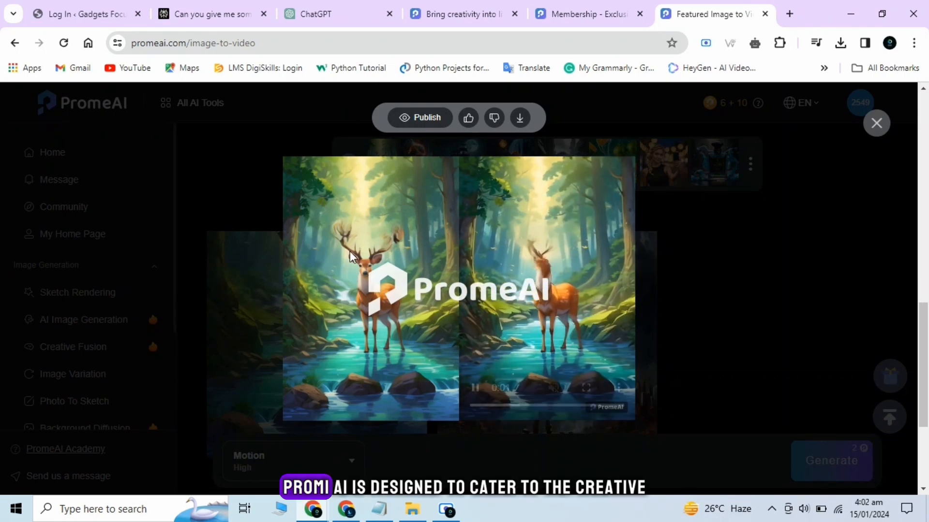
click(521, 117)
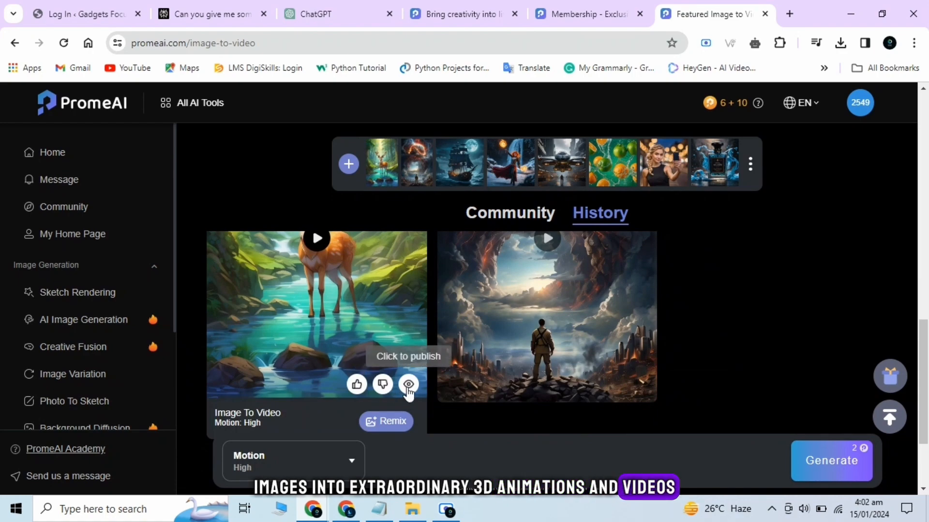
click(408, 384)
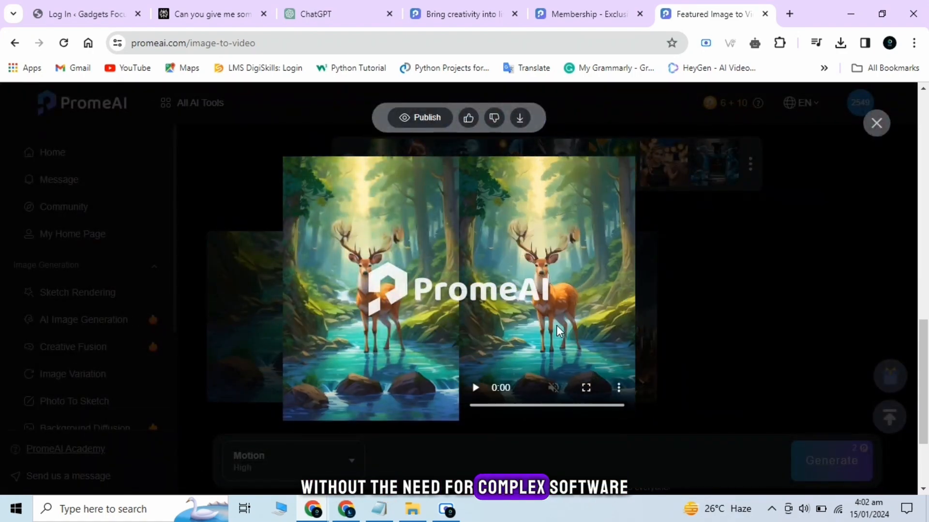
click(474, 387)
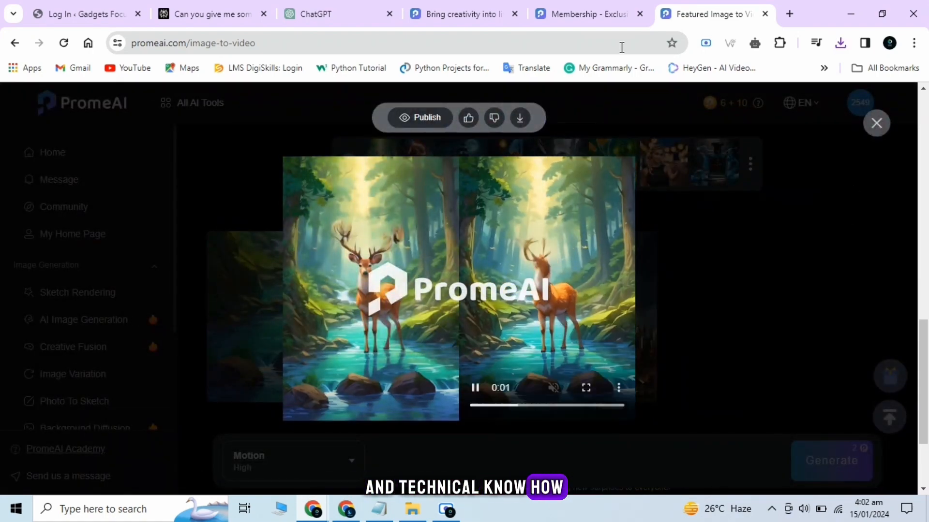